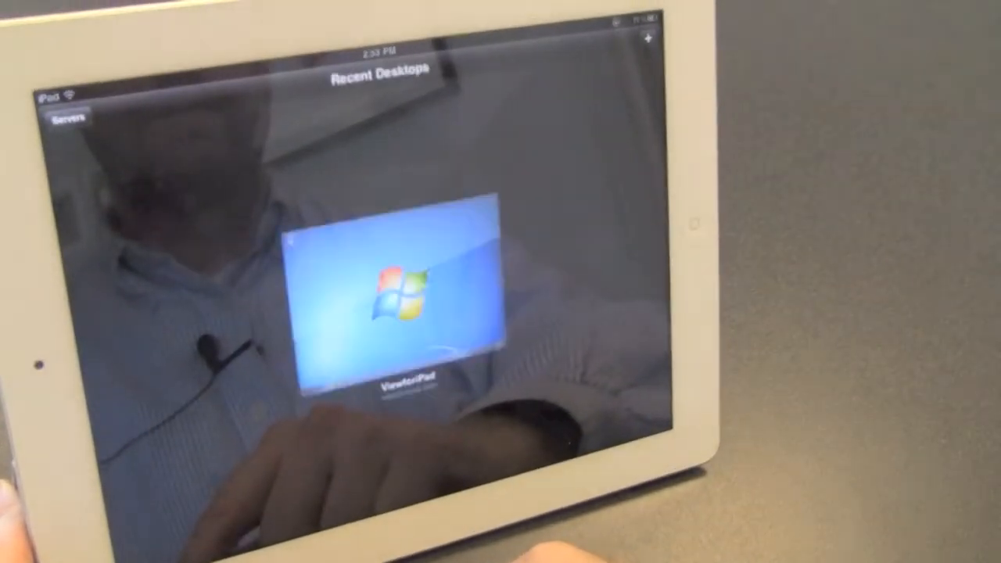
Connect to the Windows 7 desktop from the Recent Desktops list.
{"action": "left_click", "coordinate": [394, 294]}
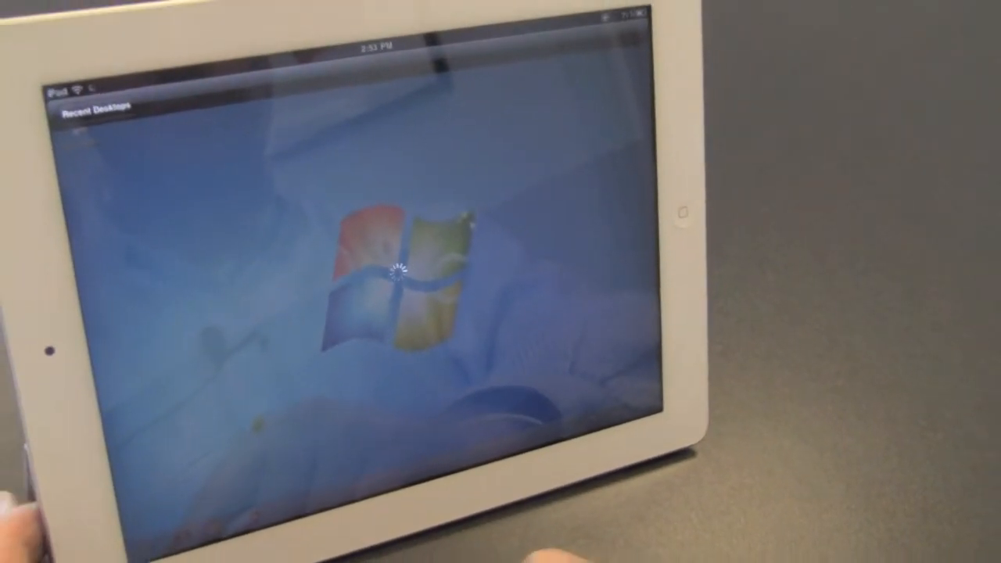